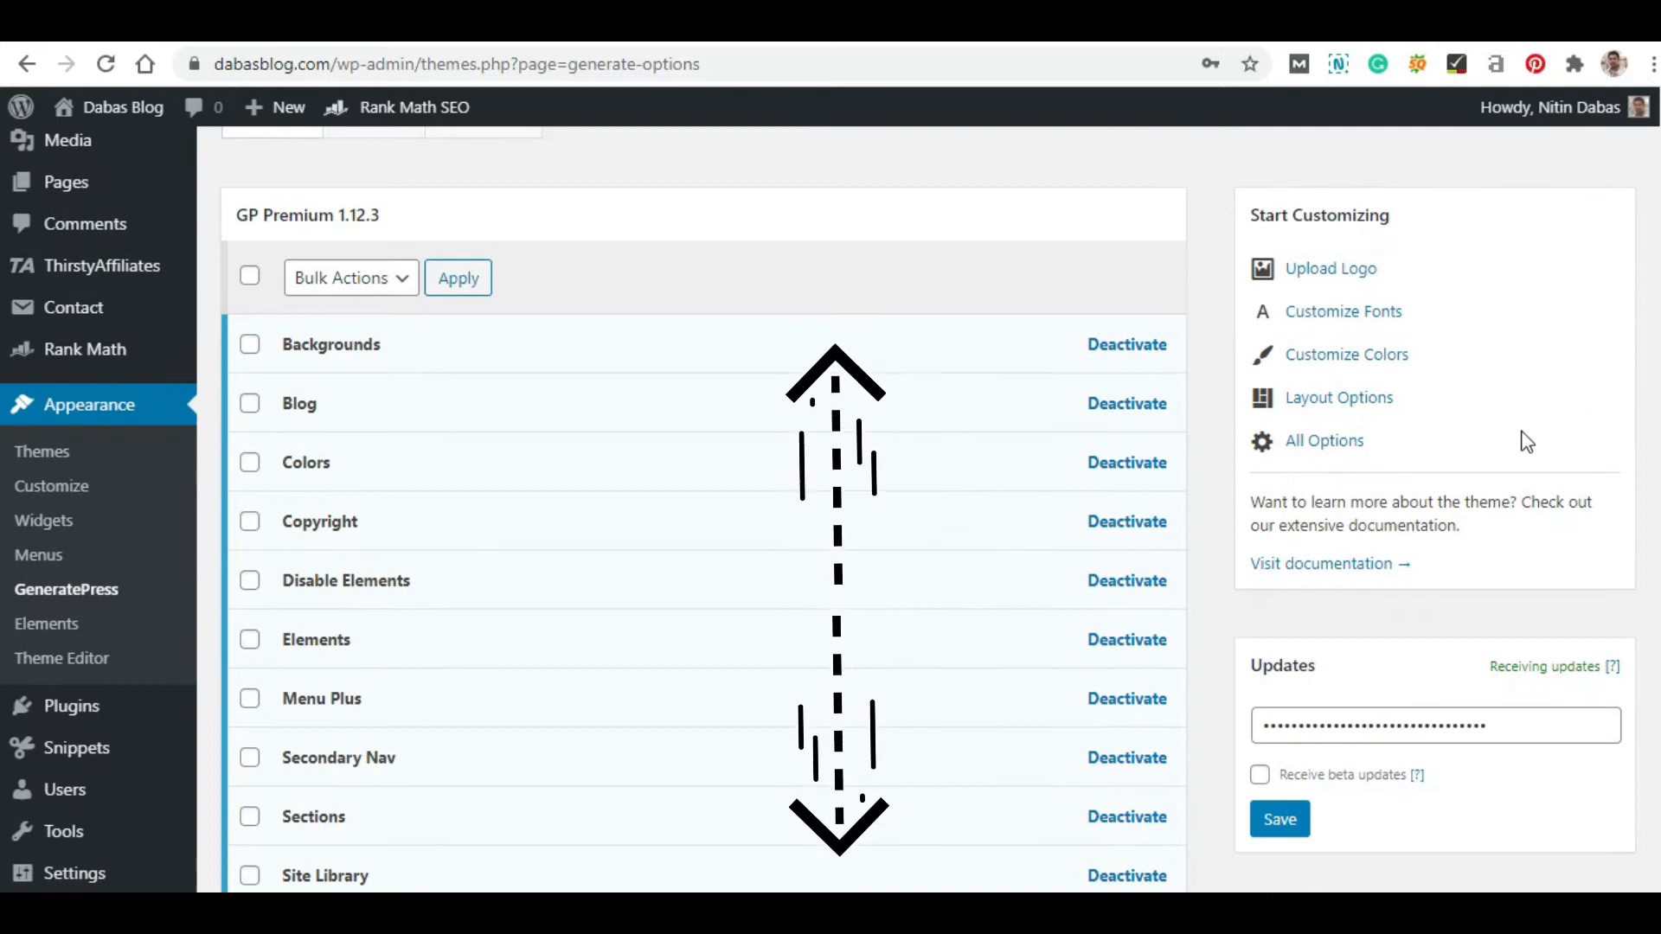
Step: Enter 'Dabas Blog' as the footer Copyright text in the Customizer
left_click(1339, 398)
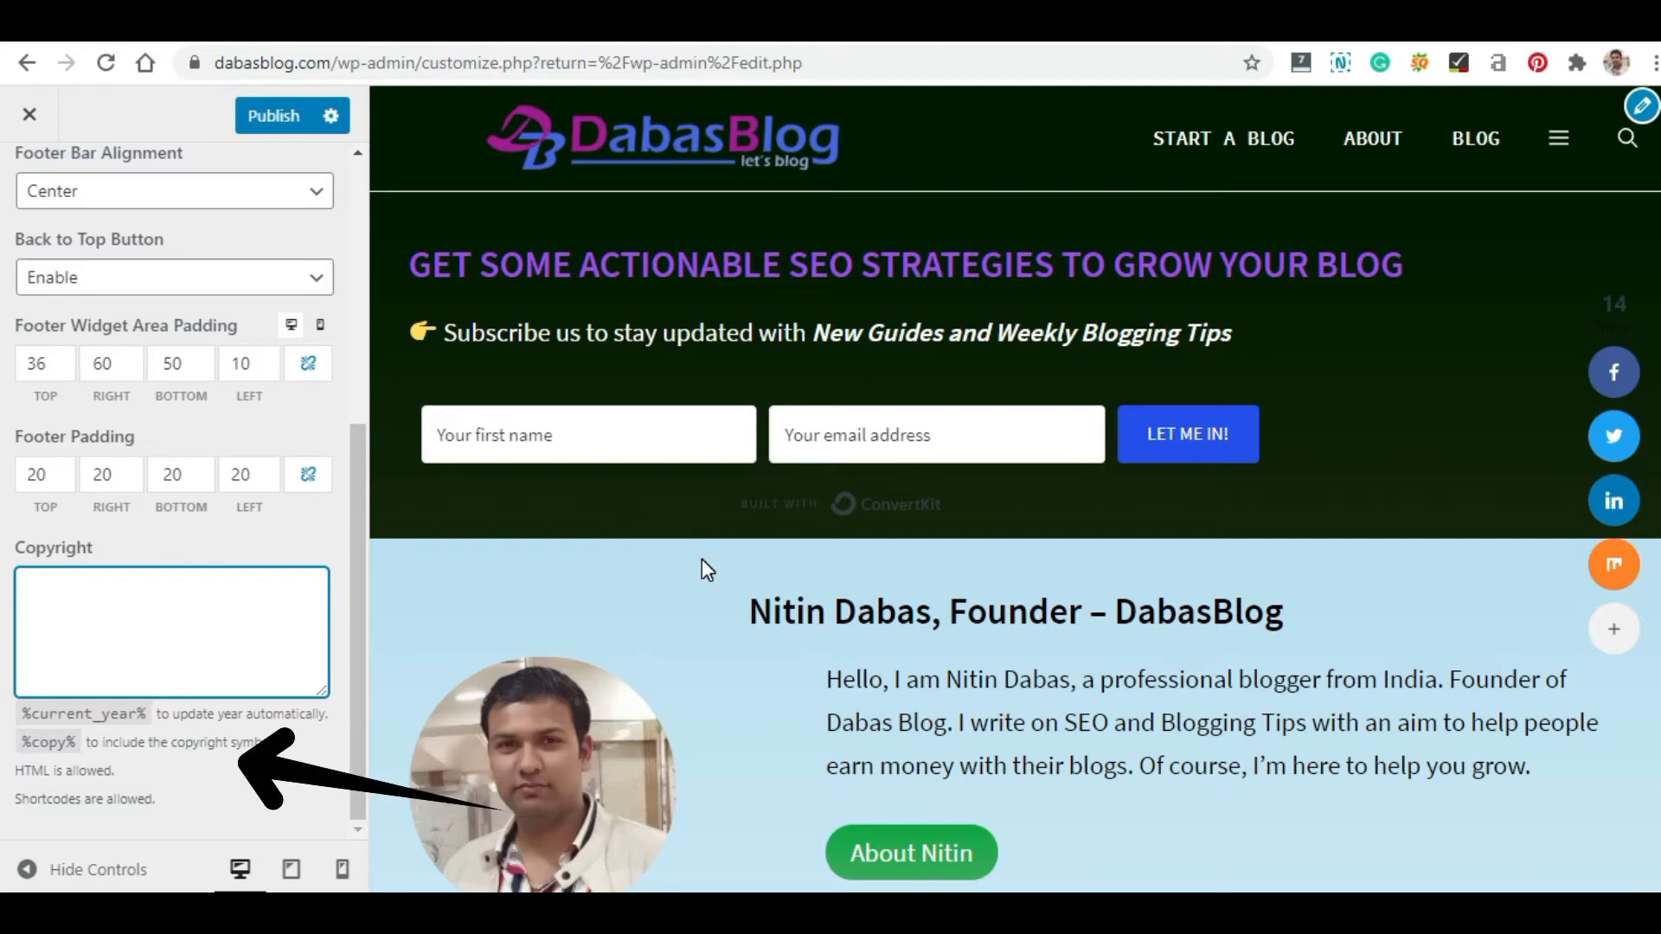
type("Dabas Blog")
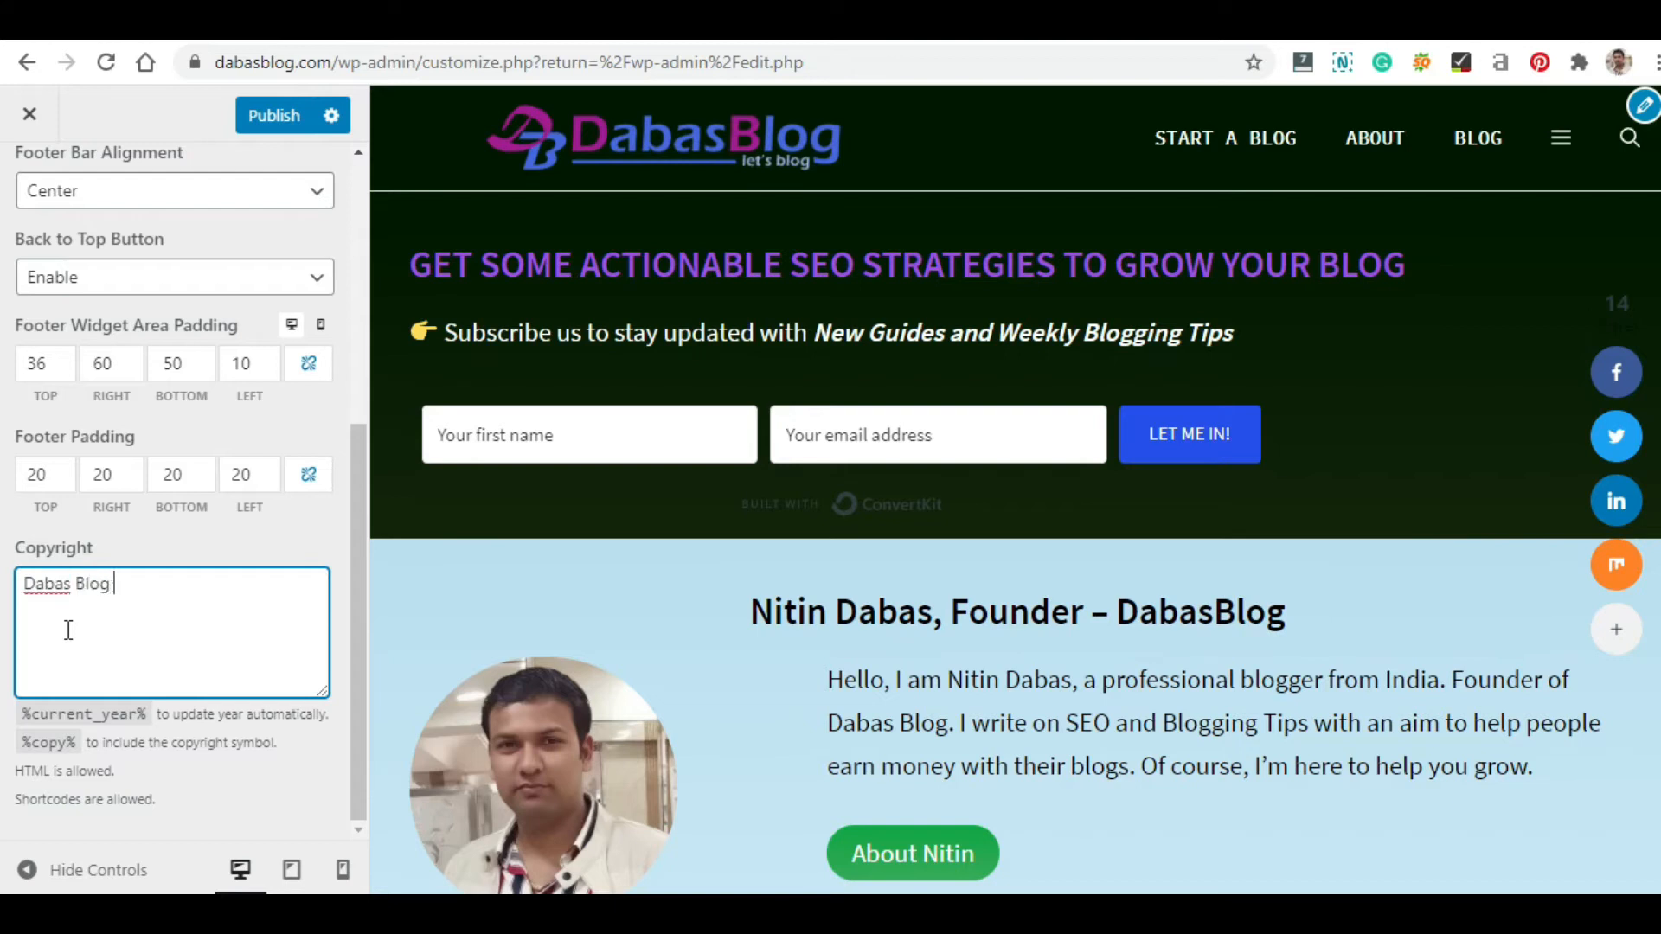